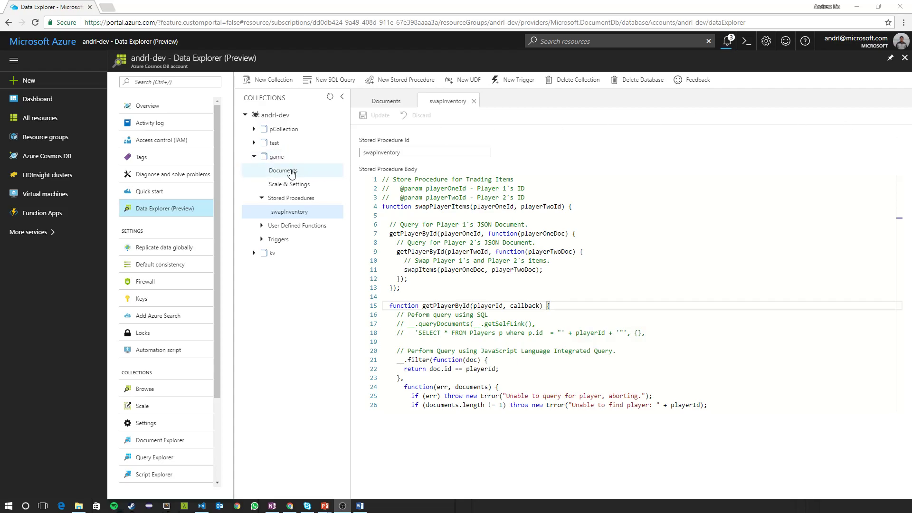
# Show the game collection's documents and the warrior player ralph's document holding the Iron Sword.
pyautogui.click(283, 170)
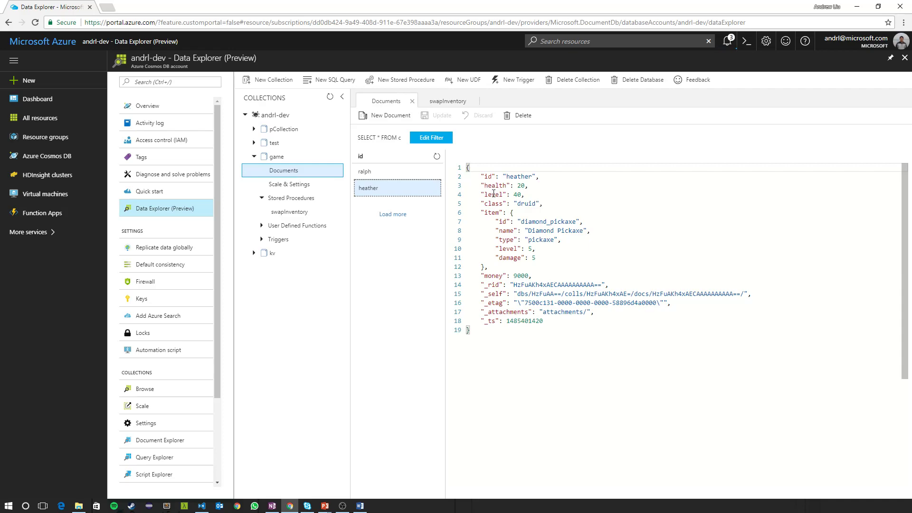
pyautogui.click(365, 172)
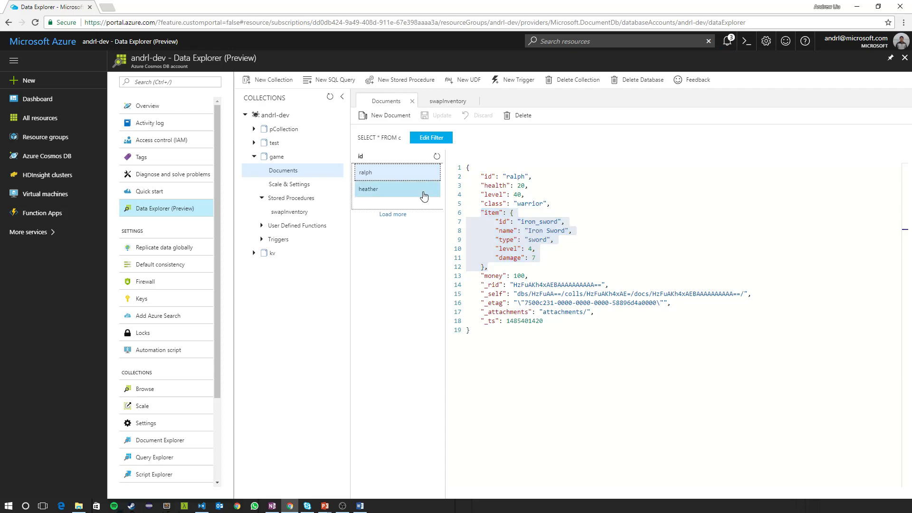
# Show heather's document with the Diamond Pickaxe, then return to the swapInventory procedure code.
pyautogui.click(368, 188)
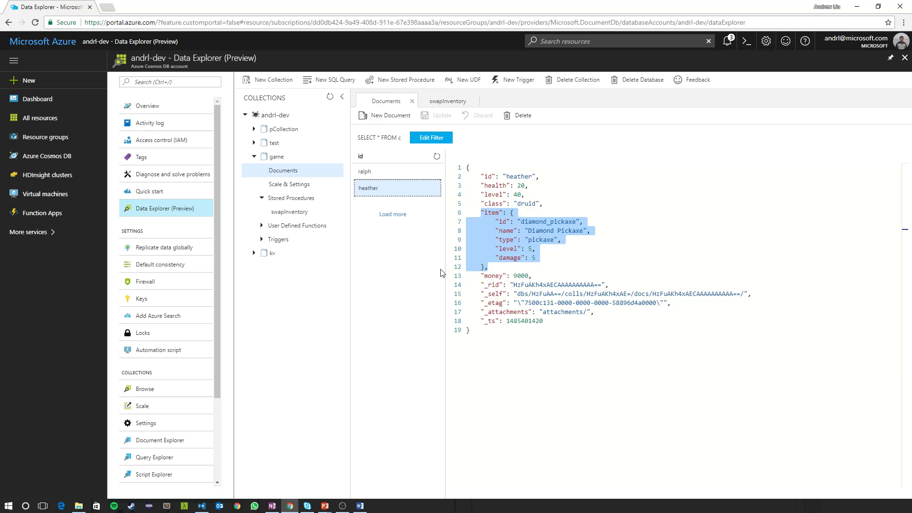
pyautogui.click(289, 211)
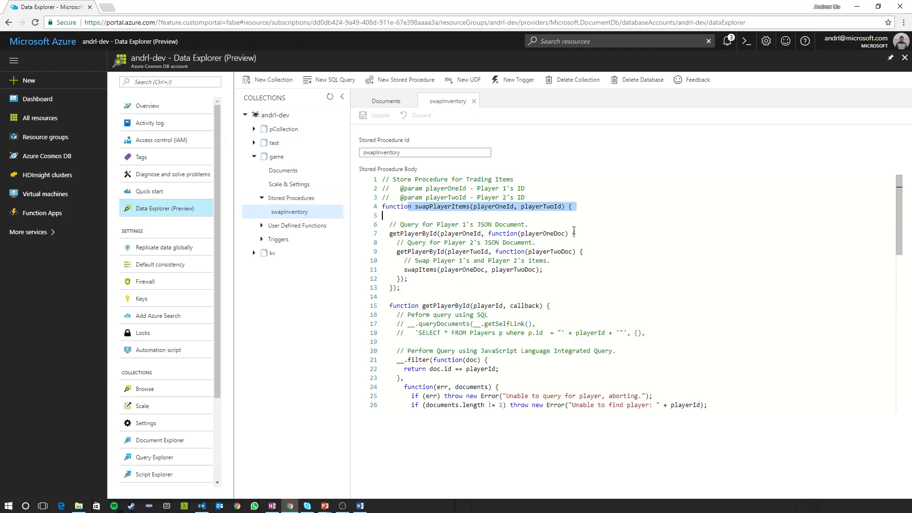
pyautogui.click(409, 225)
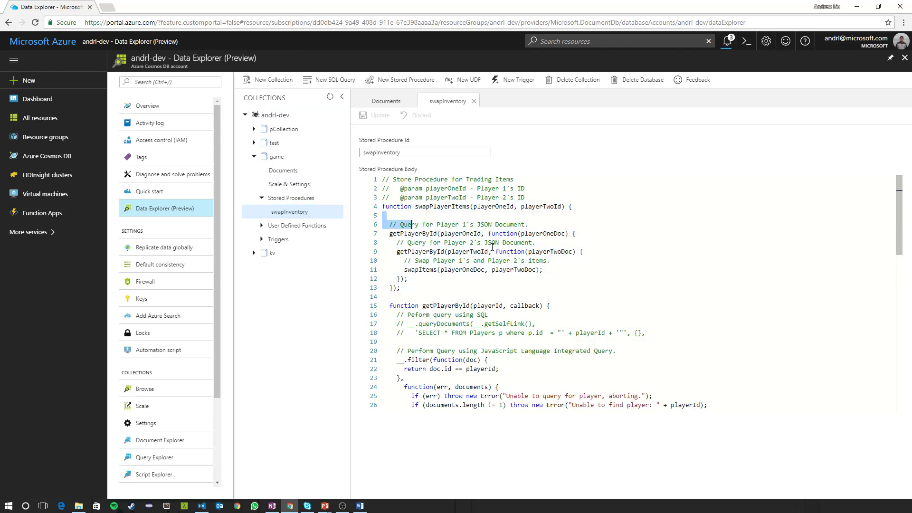
pyautogui.moveTo(391, 223); pyautogui.dragTo(582, 251)
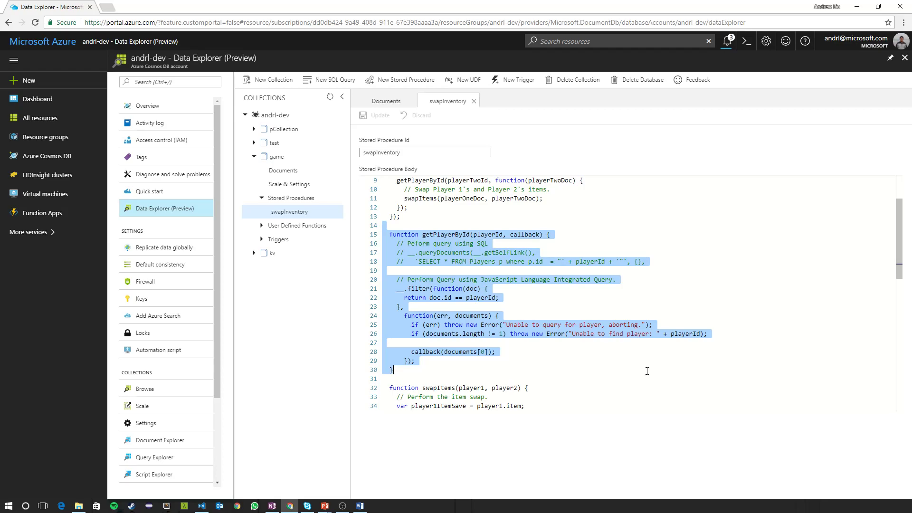
pyautogui.click(396, 243)
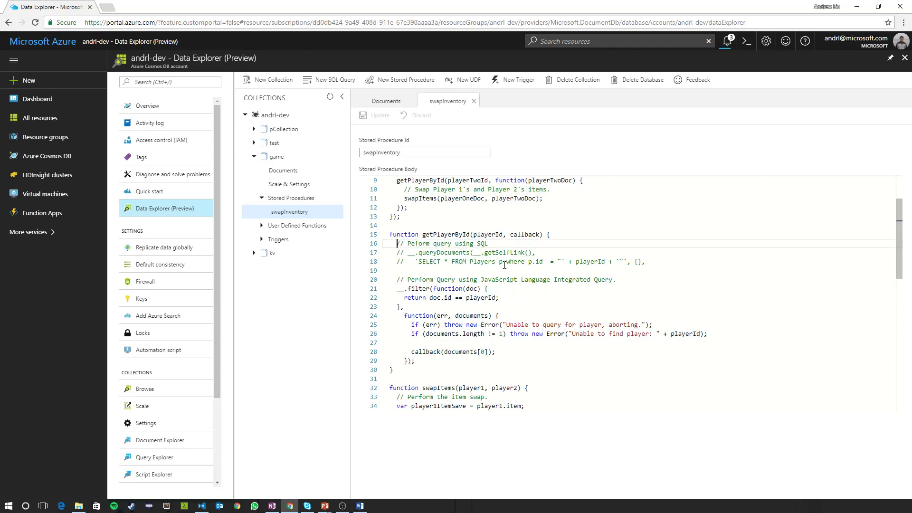
pyautogui.moveTo(398, 244); pyautogui.dragTo(645, 261)
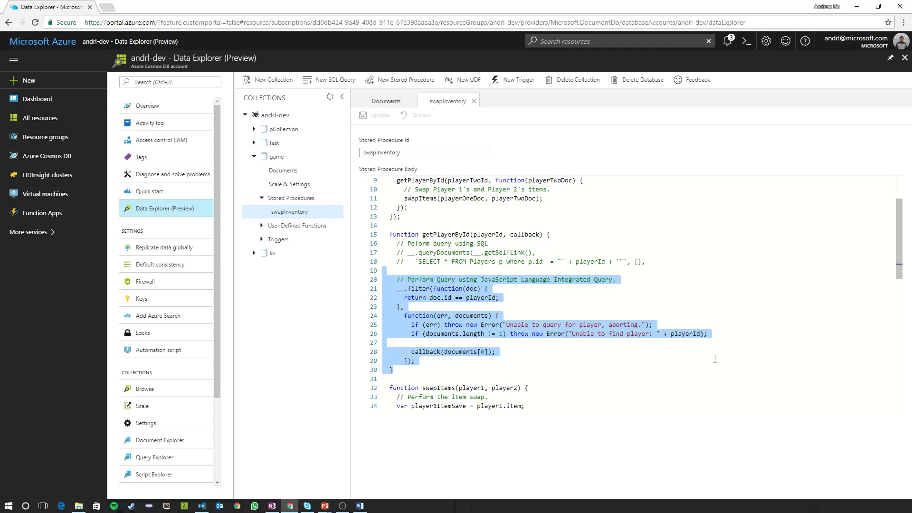
pyautogui.moveTo(677, 349)
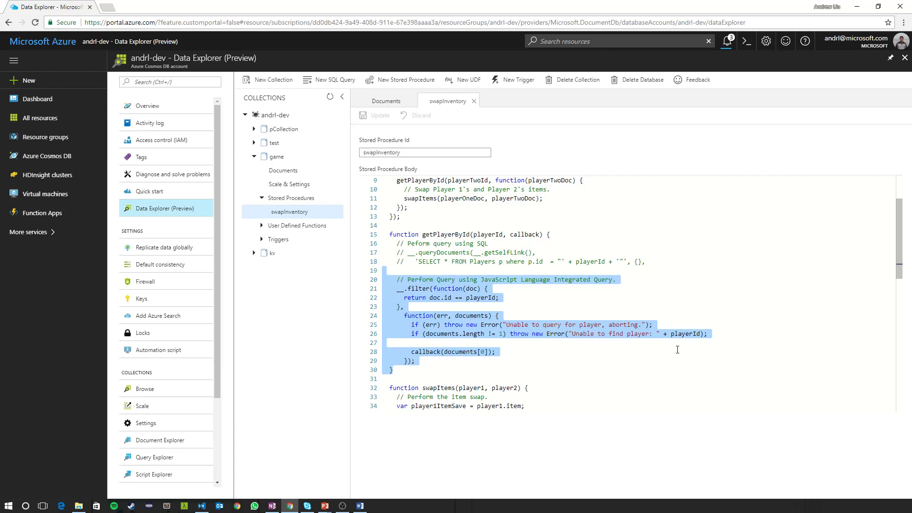
pyautogui.moveTo(531, 269)
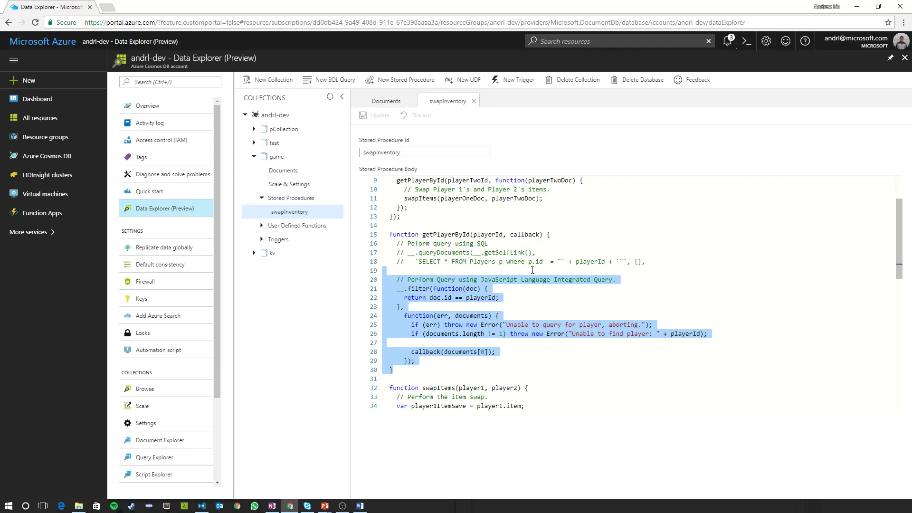
pyautogui.click(559, 261)
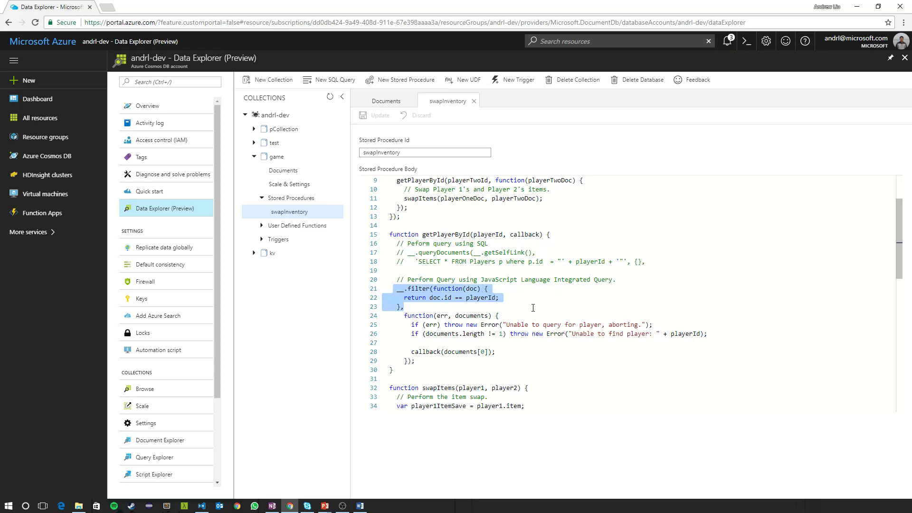
pyautogui.moveTo(497, 276)
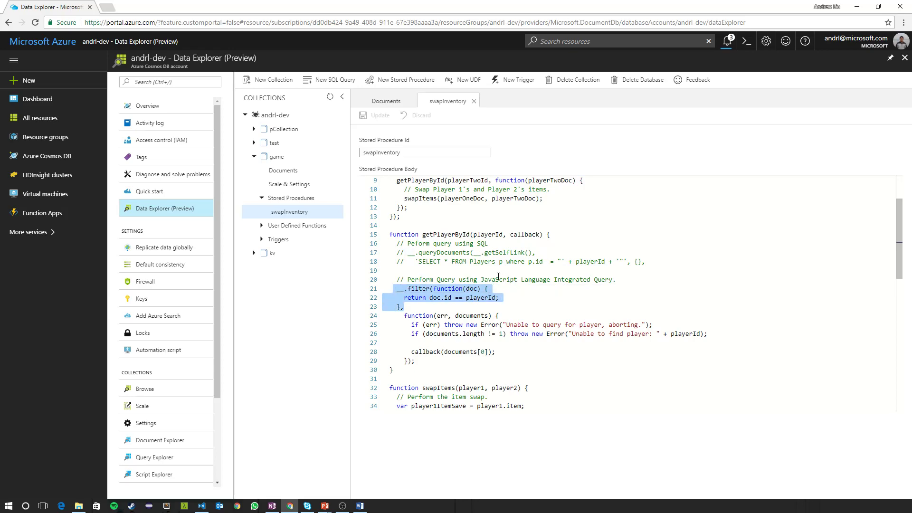
pyautogui.moveTo(485, 269)
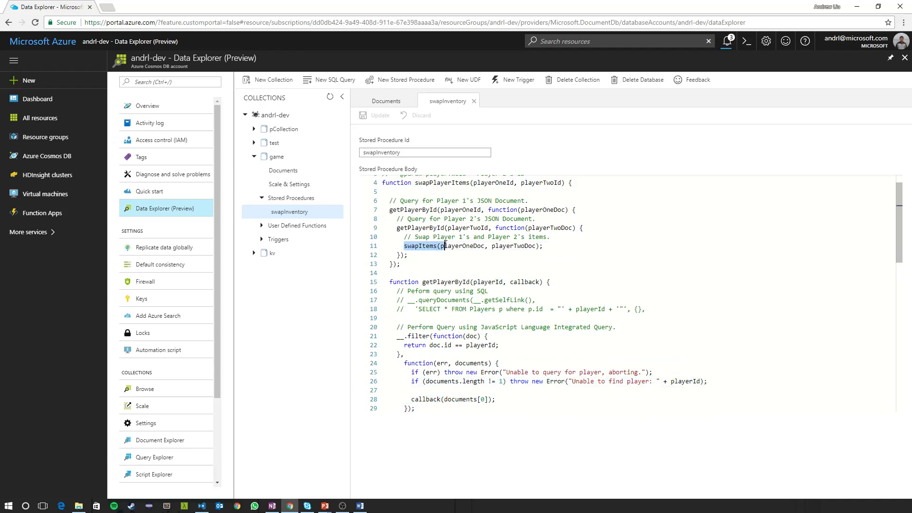
pyautogui.scroll(-3)
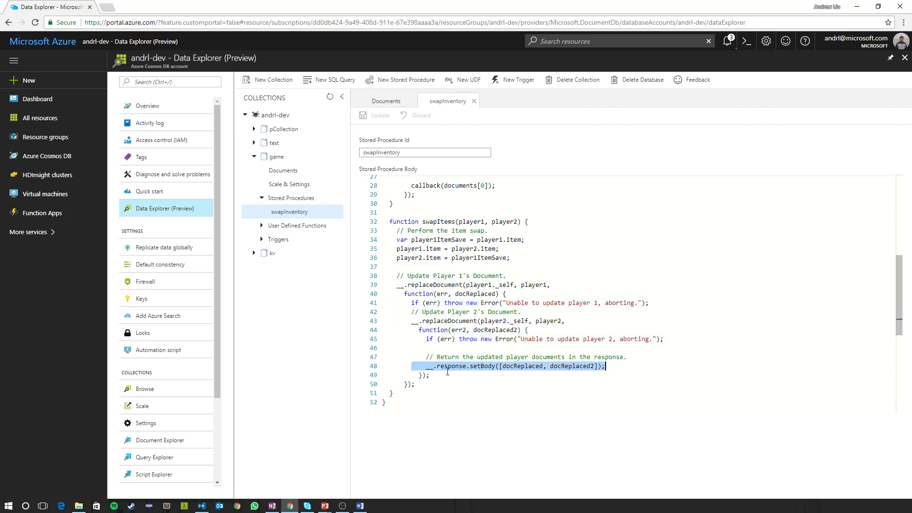
pyautogui.moveTo(526, 366)
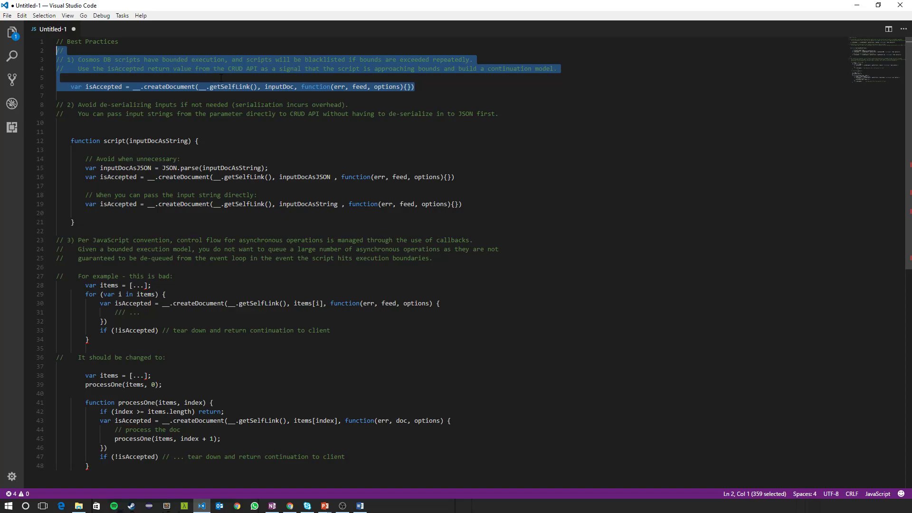
pyautogui.click(191, 68)
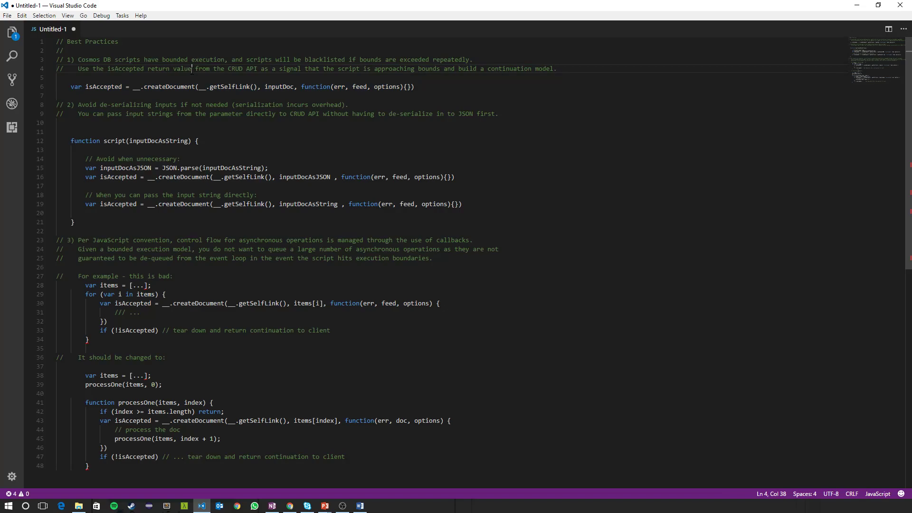
pyautogui.moveTo(150, 59); pyautogui.dragTo(228, 59)
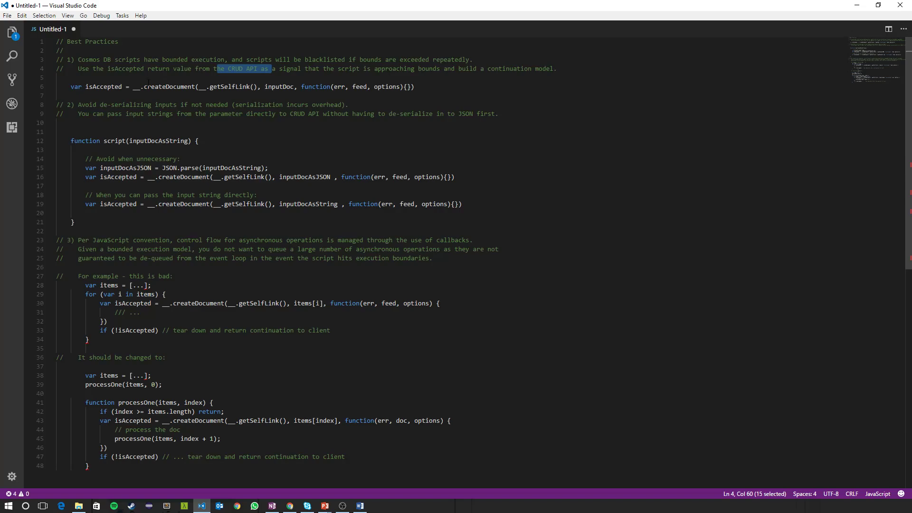
pyautogui.doubleClick(125, 68)
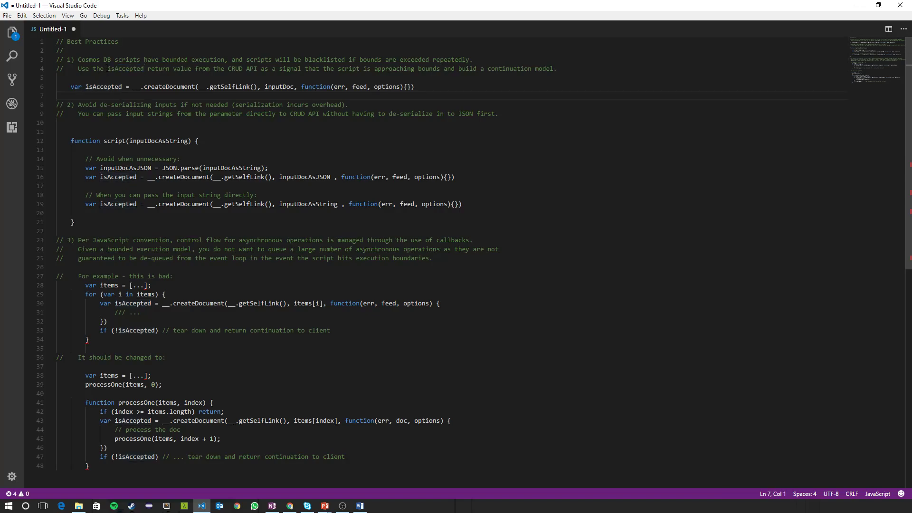
pyautogui.moveTo(109, 67); pyautogui.dragTo(200, 67)
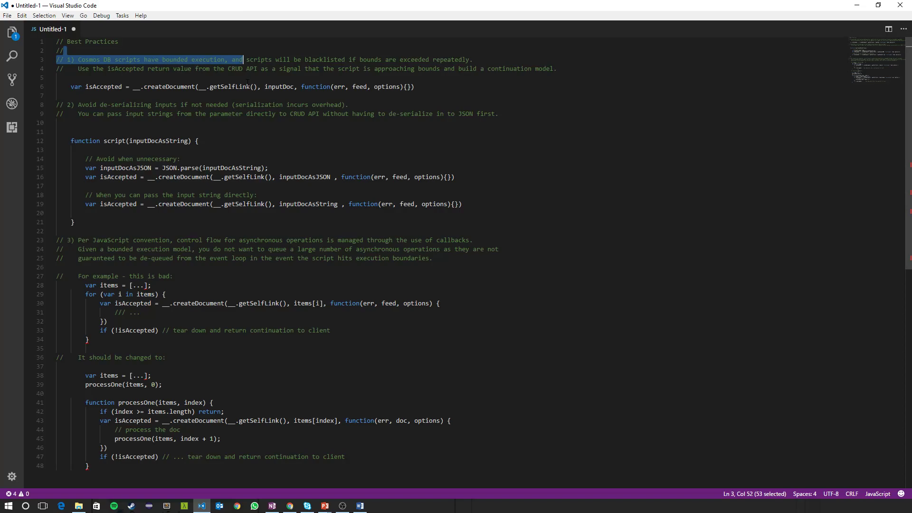
pyautogui.click(64, 132)
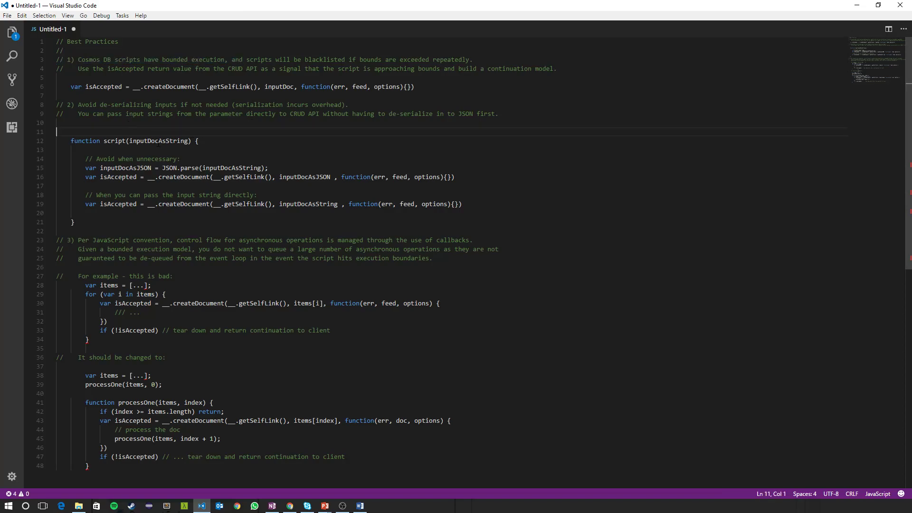
pyautogui.moveTo(150, 104); pyautogui.dragTo(289, 113)
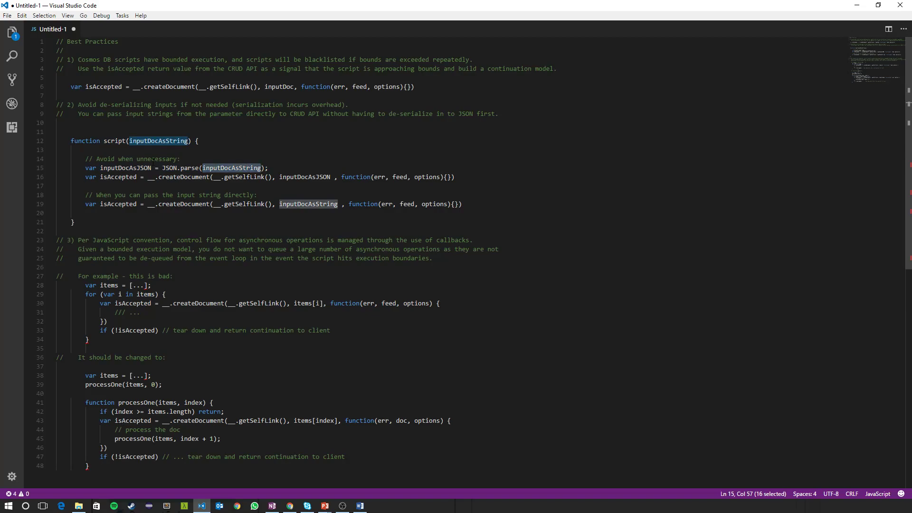
pyautogui.doubleClick(125, 168)
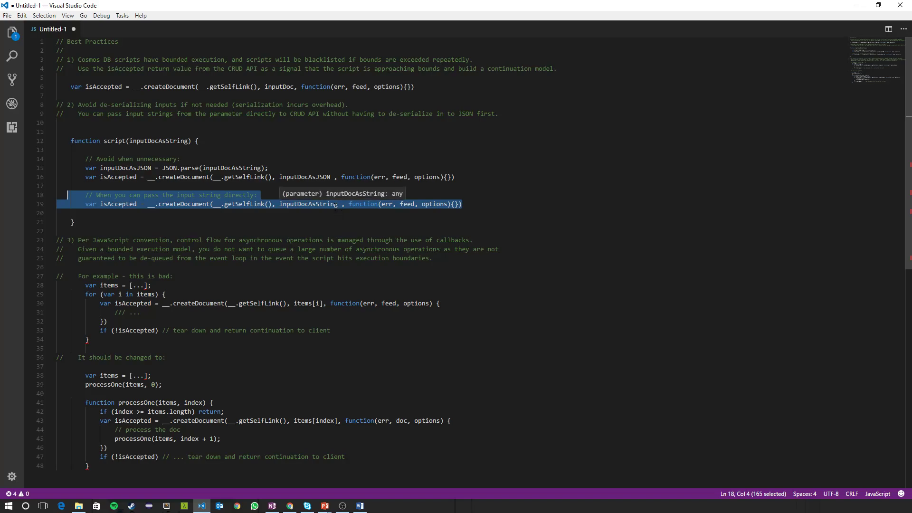
pyautogui.moveTo(465, 246)
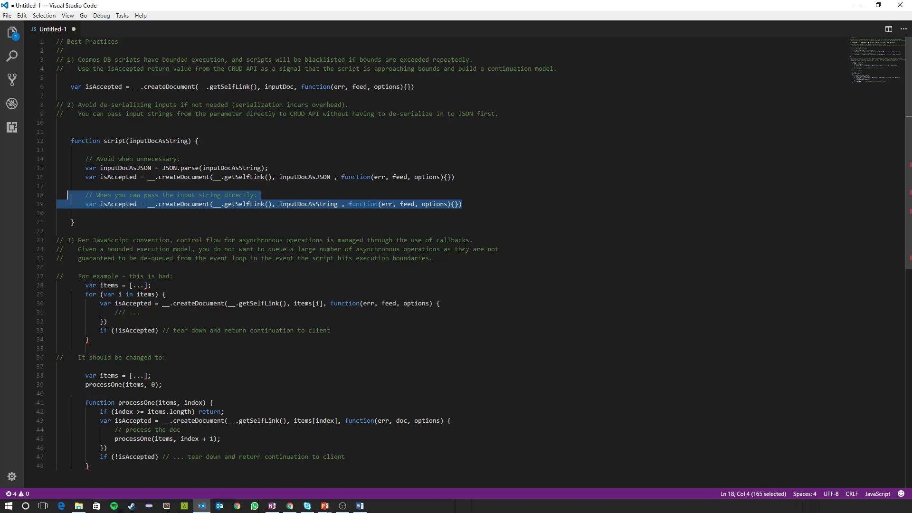
pyautogui.scroll(-3)
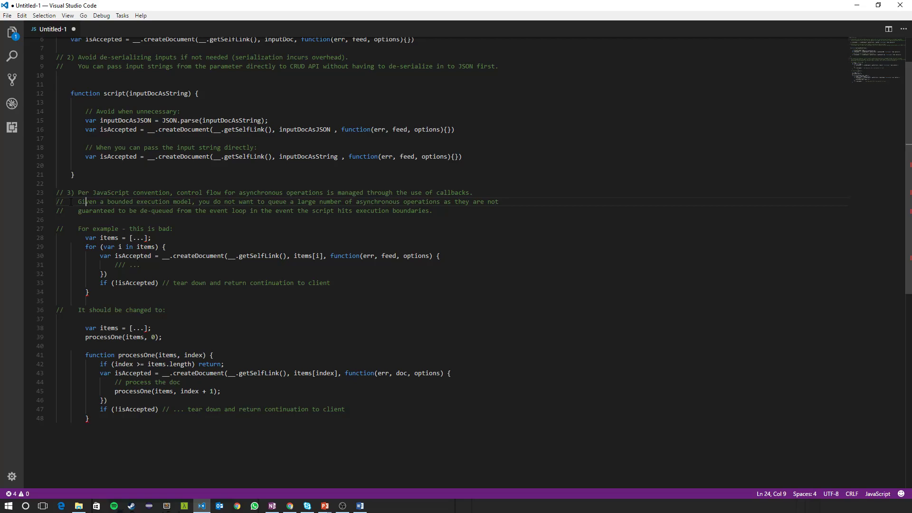
pyautogui.moveTo(75, 192); pyautogui.dragTo(169, 192)
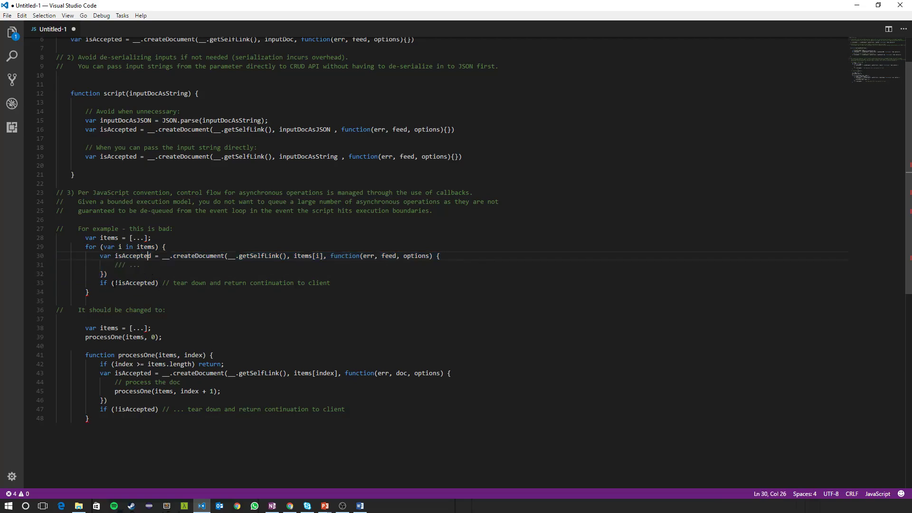
pyautogui.moveTo(148, 256); pyautogui.dragTo(107, 274)
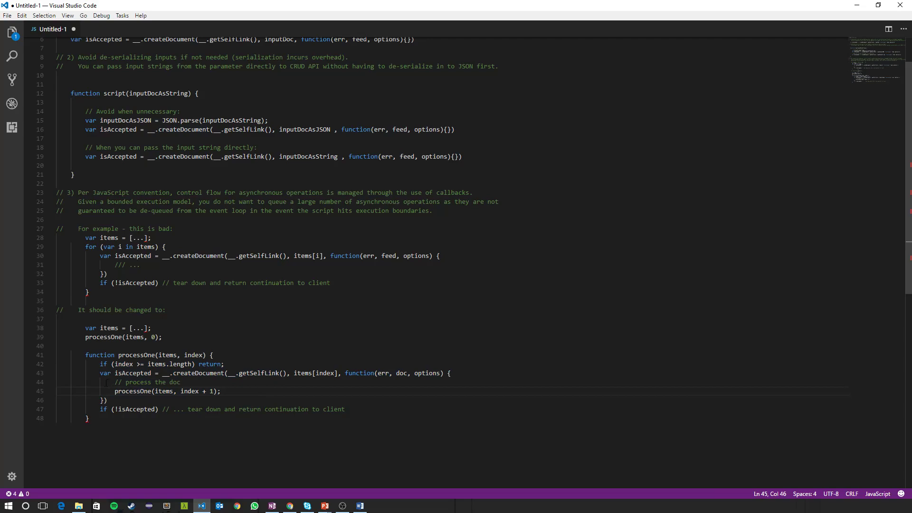
pyautogui.moveTo(114, 382); pyautogui.dragTo(198, 390)
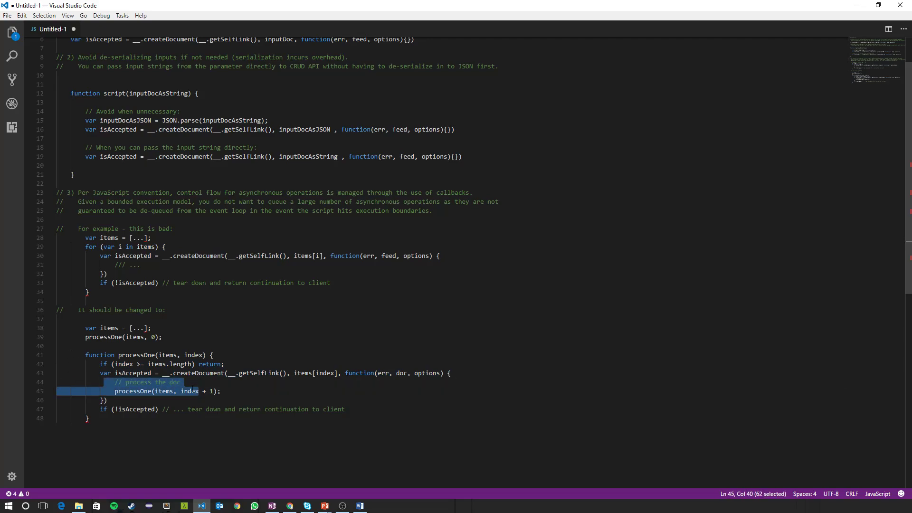
pyautogui.click(180, 381)
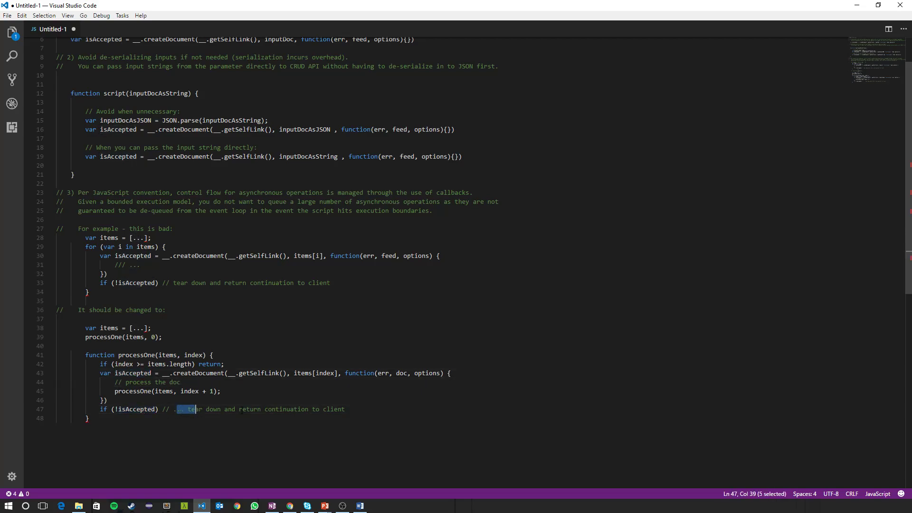
pyautogui.moveTo(195, 409); pyautogui.dragTo(344, 409)
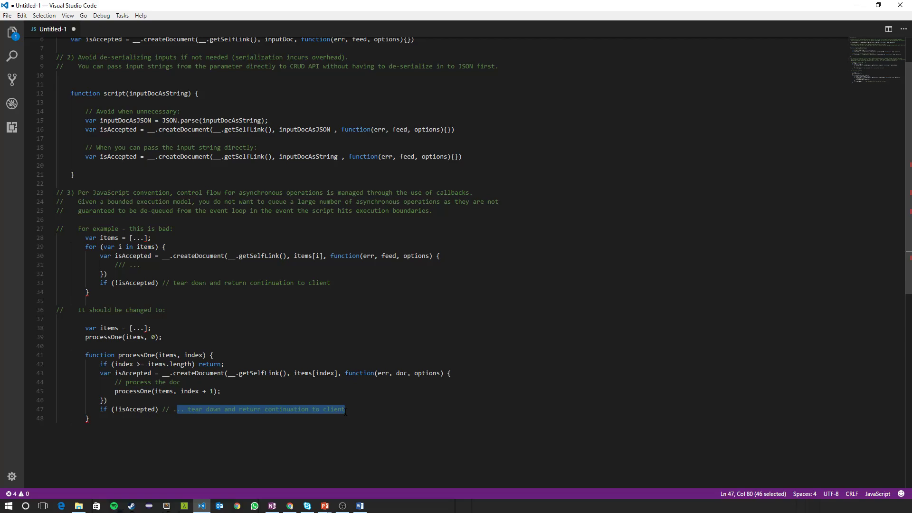
pyautogui.doubleClick(283, 409)
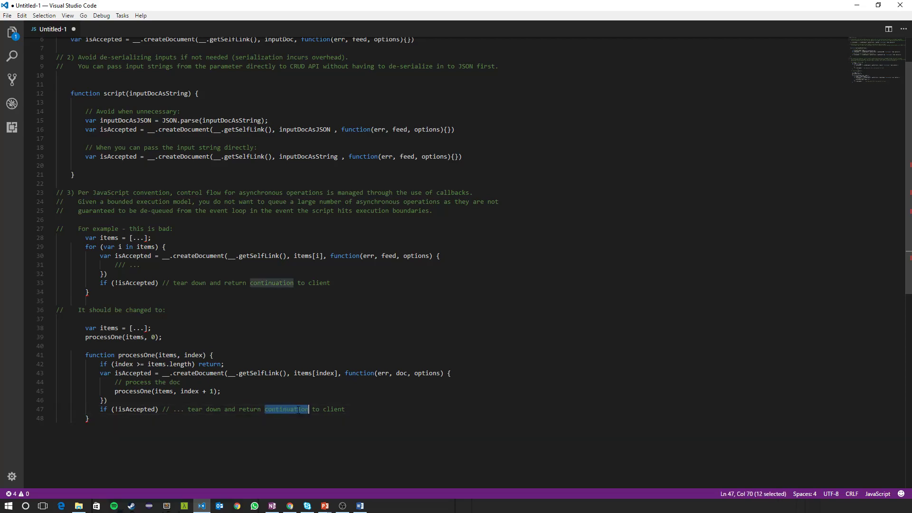